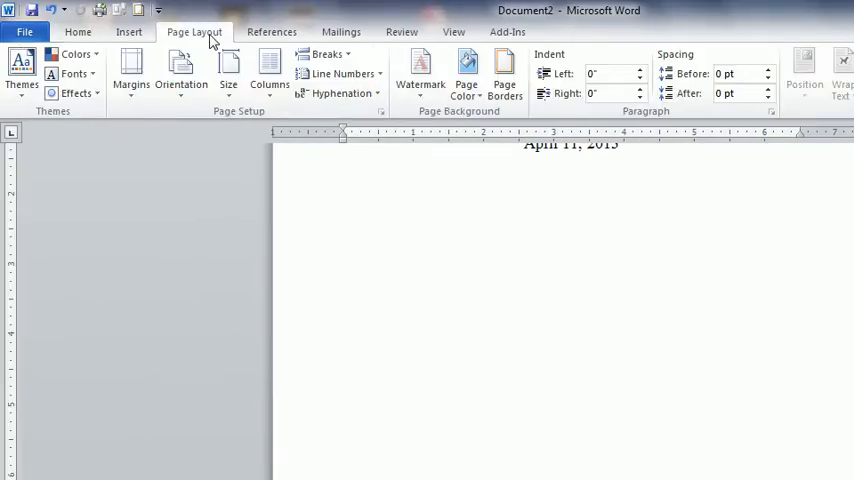
{"action": "mouse_move", "coordinate": [328, 54]}
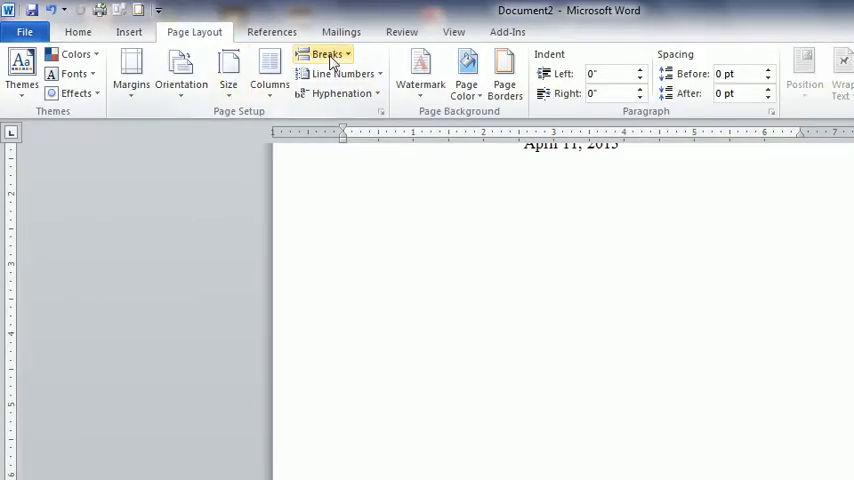
- Add a Next Page section break after the date so the article starts a new section
{"action": "left_click", "coordinate": [328, 54]}
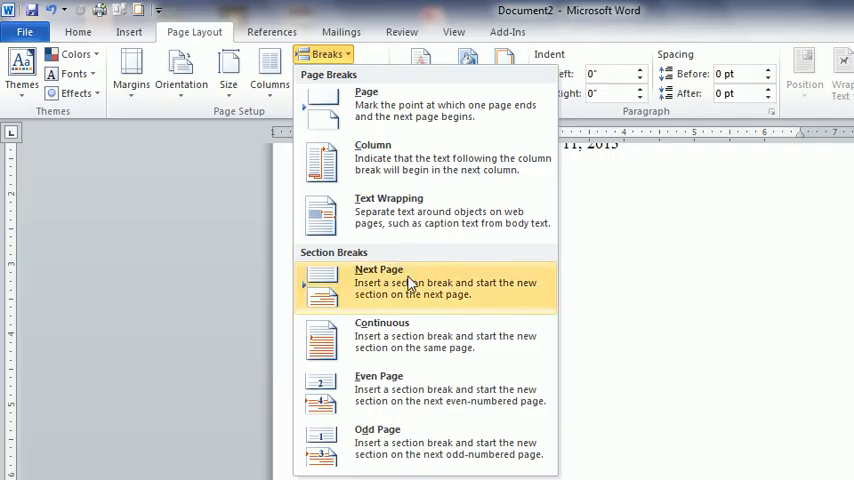
{"action": "left_click", "coordinate": [378, 282]}
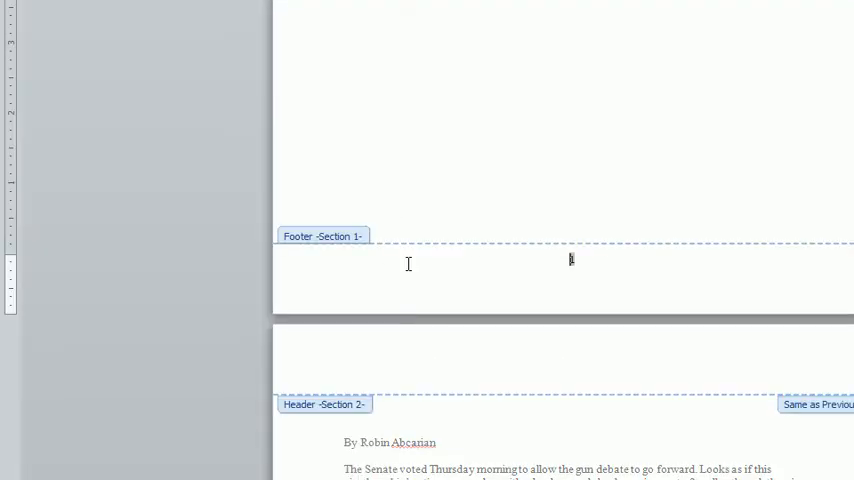
- Scroll down past the section 1 footer into the article text of section 2
{"action": "scroll", "scroll_direction": "down", "scroll_amount": 3}
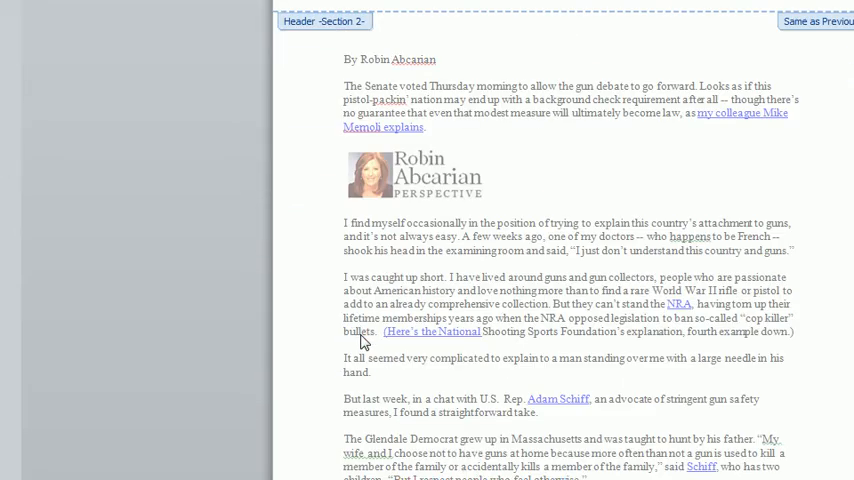
{"action": "scroll", "scroll_direction": "down", "scroll_amount": 3}
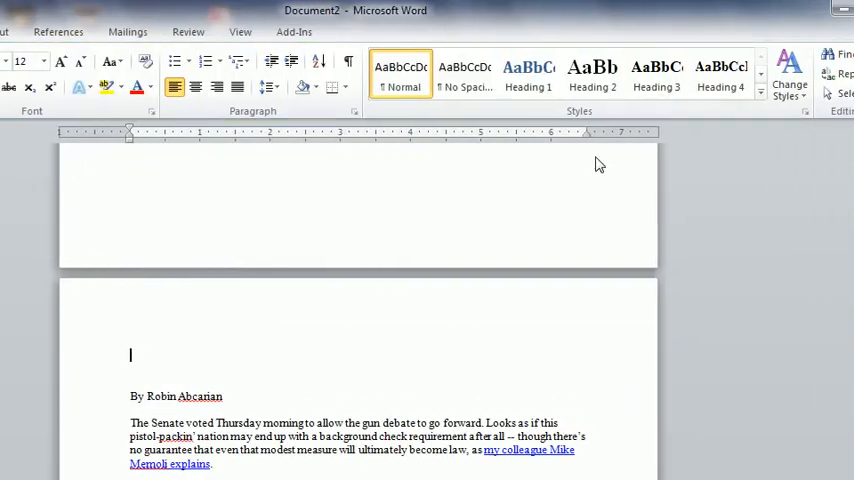
- Go to the bottom of the article page and enter its footer with the page number
{"action": "scroll", "scroll_direction": "down", "scroll_amount": 3}
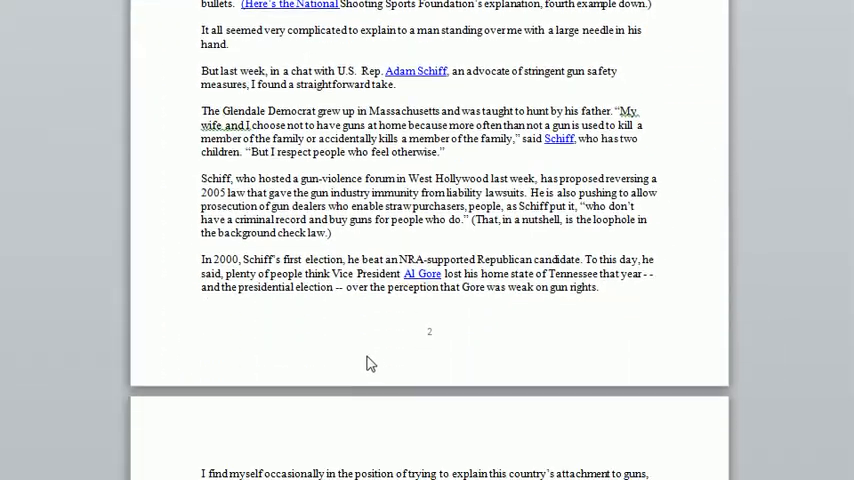
{"action": "scroll", "scroll_direction": "down", "scroll_amount": 3}
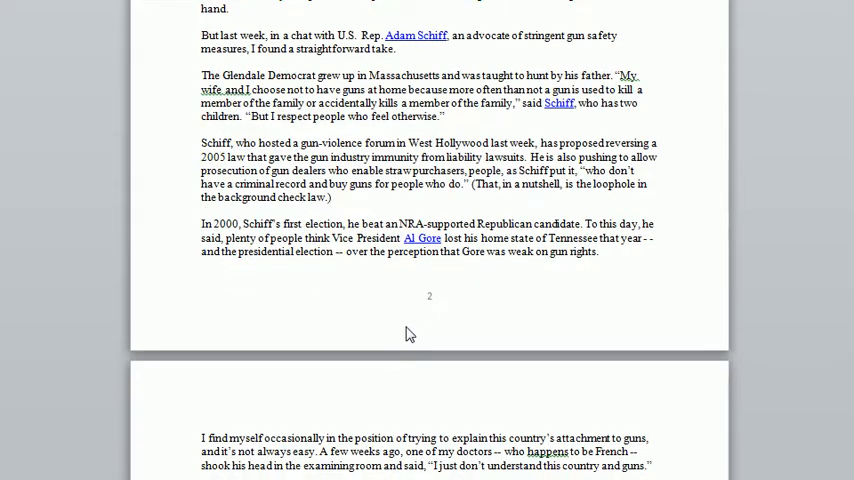
{"action": "double_click", "coordinate": [428, 296]}
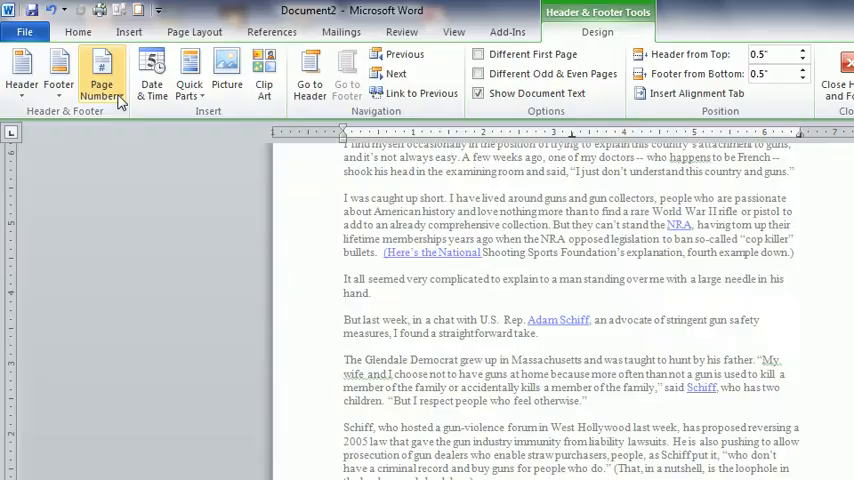
- Format the page numbers to Start at 1 and check the article's first page shows 1
{"action": "left_click", "coordinate": [100, 76]}
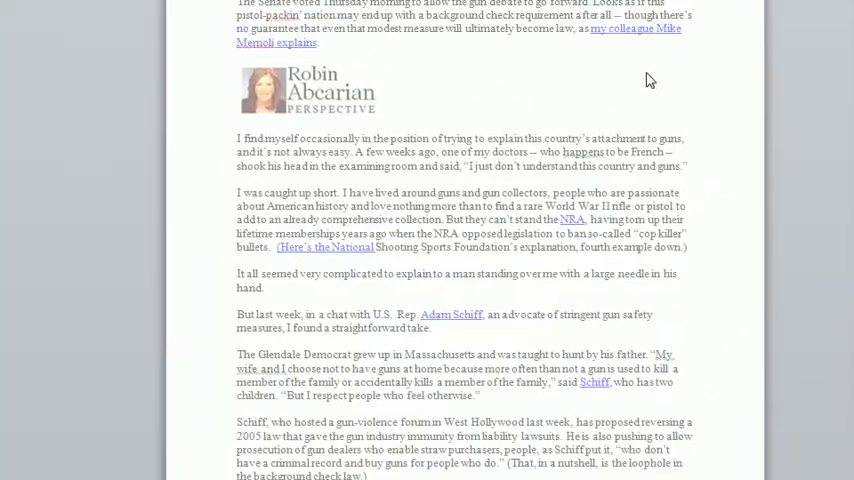
{"action": "scroll", "scroll_direction": "down", "scroll_amount": 3}
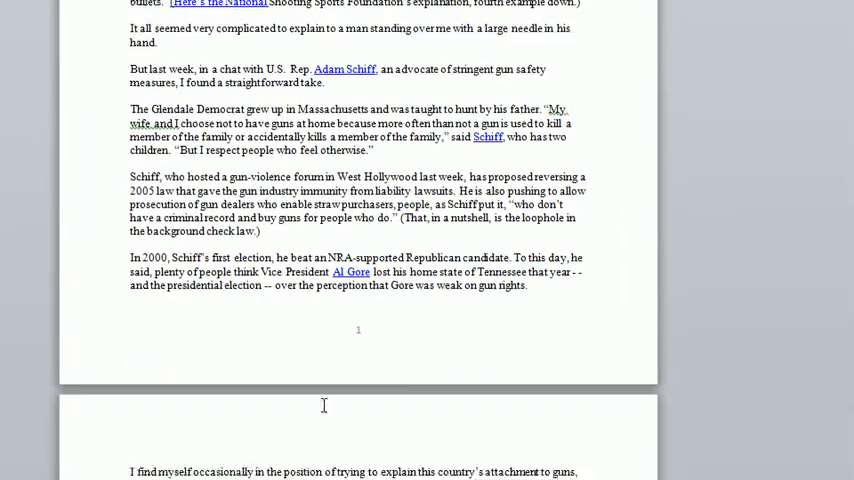
{"action": "scroll", "scroll_direction": "down", "scroll_amount": 3}
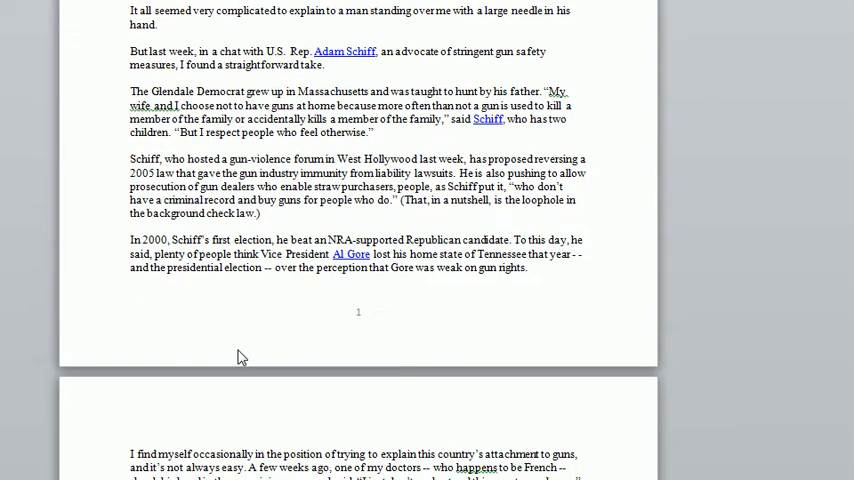